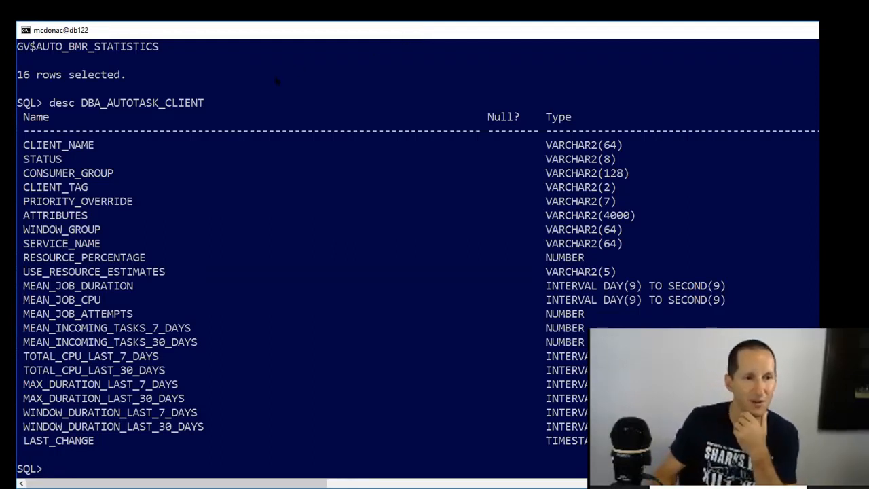
Select the TOTAL_CPU word within the TOTAL_CPU_LAST_7_DAYS column of the DESC output
double_click(53, 356)
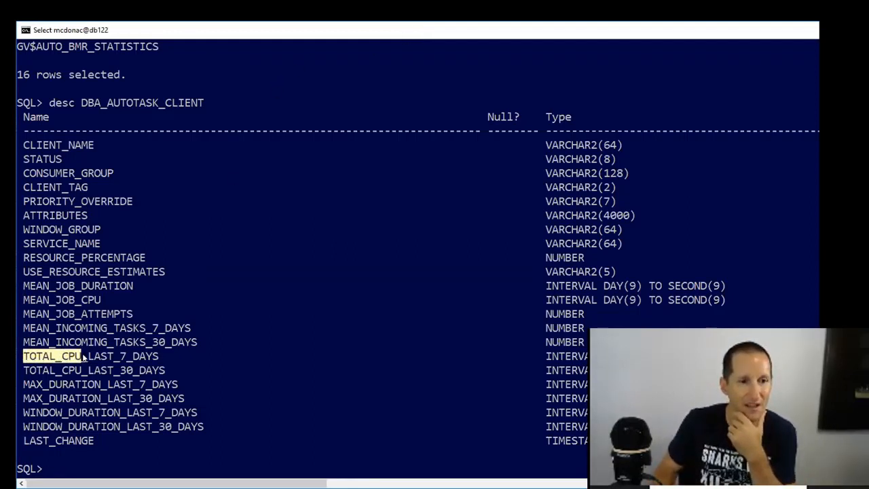